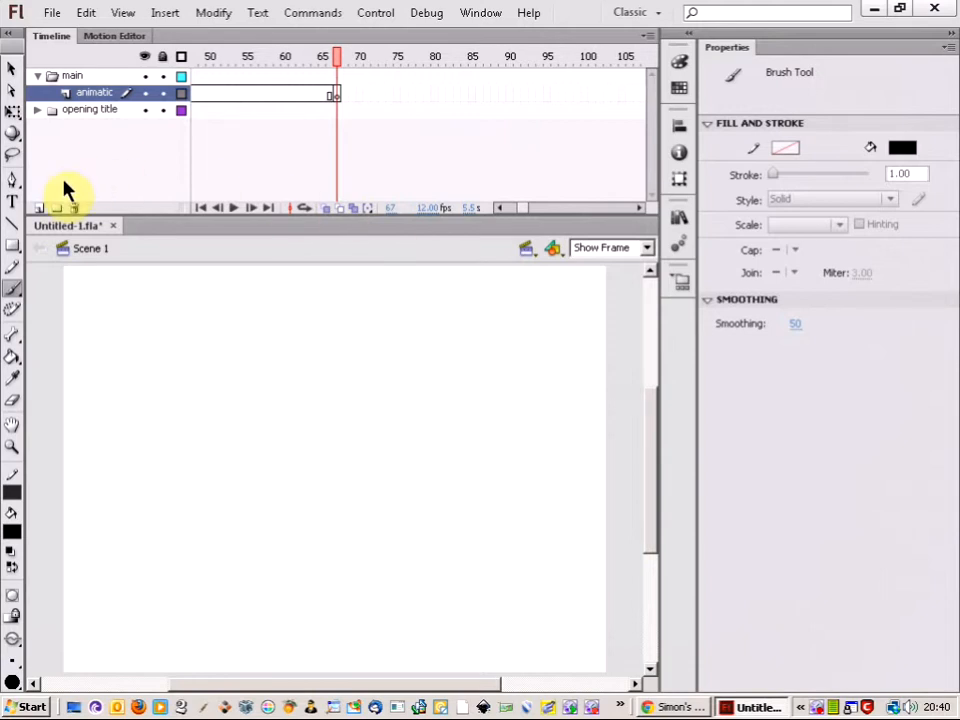
mouse_move(168, 152)
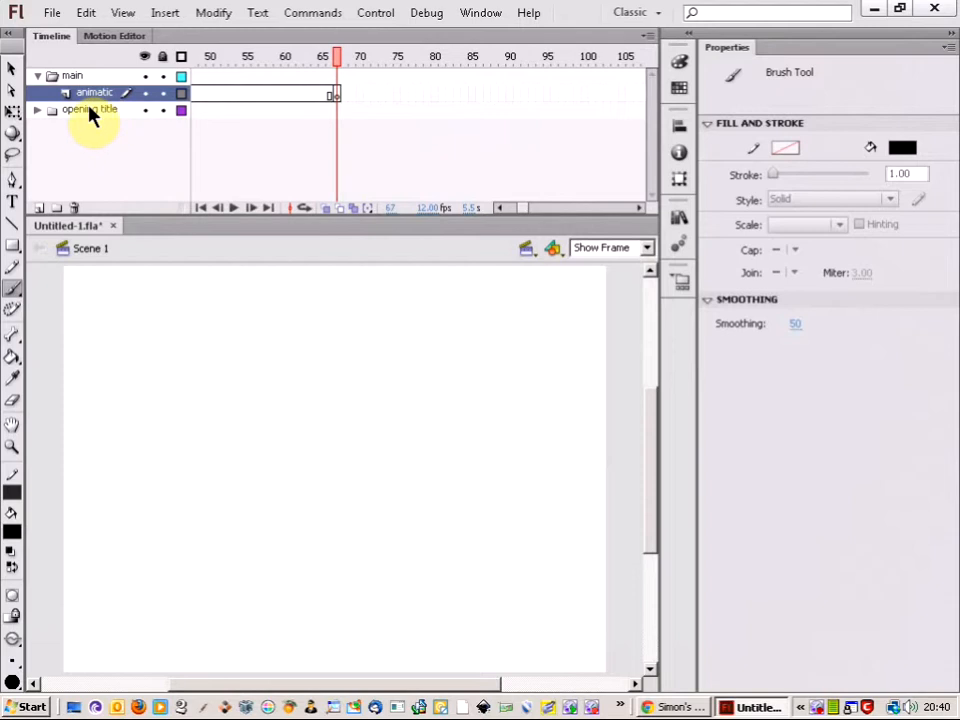
Check the timeline layers, briefly expanding and collapsing the opening title folder
left_click(93, 92)
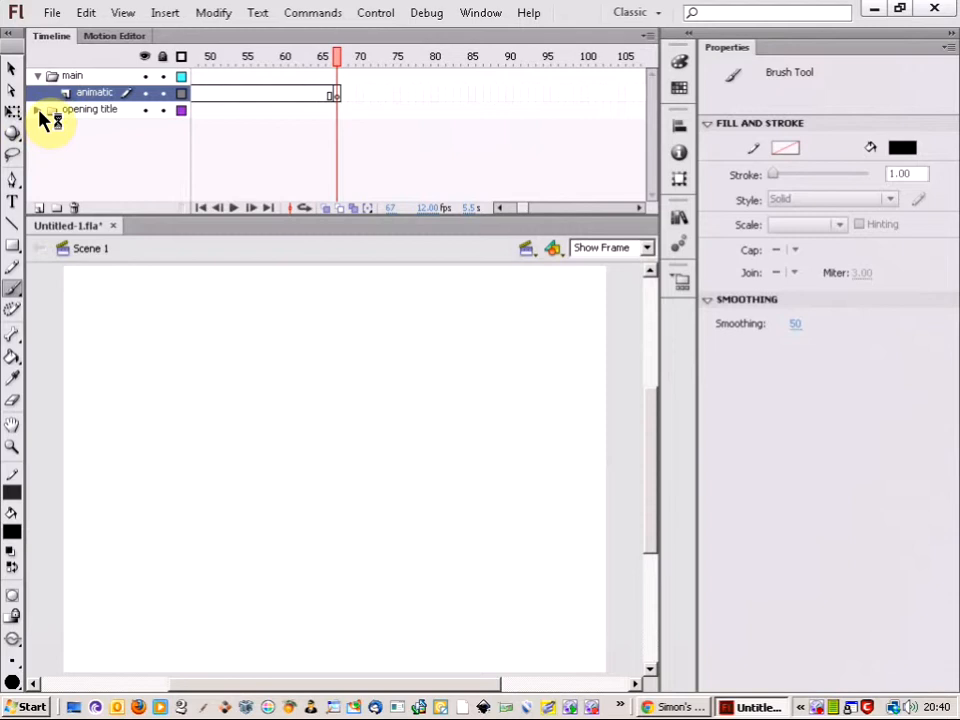
left_click(51, 109)
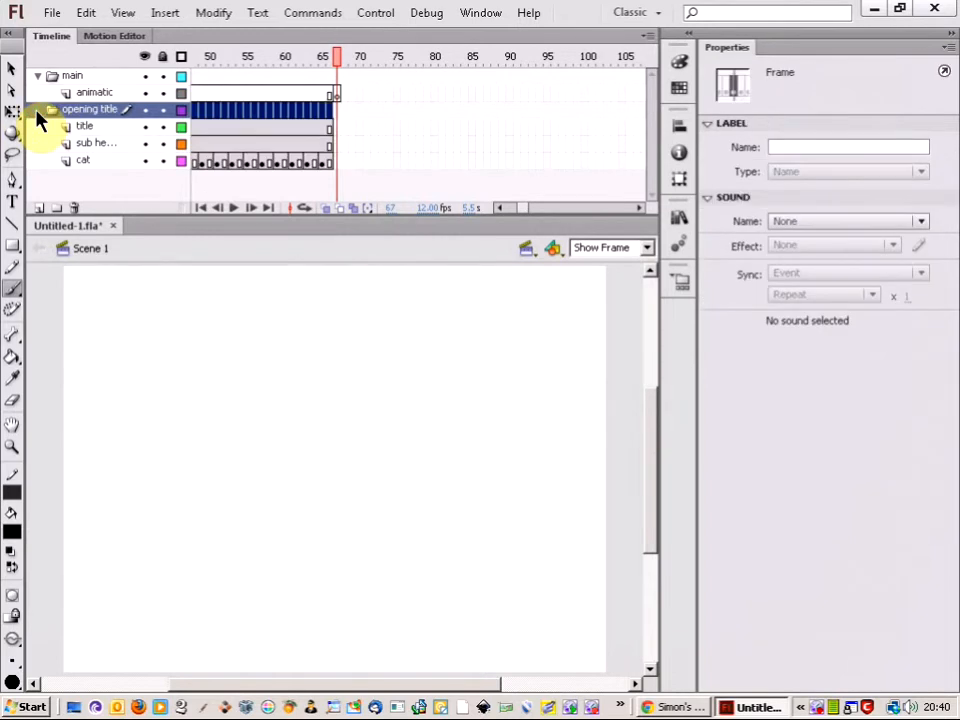
left_click(51, 109)
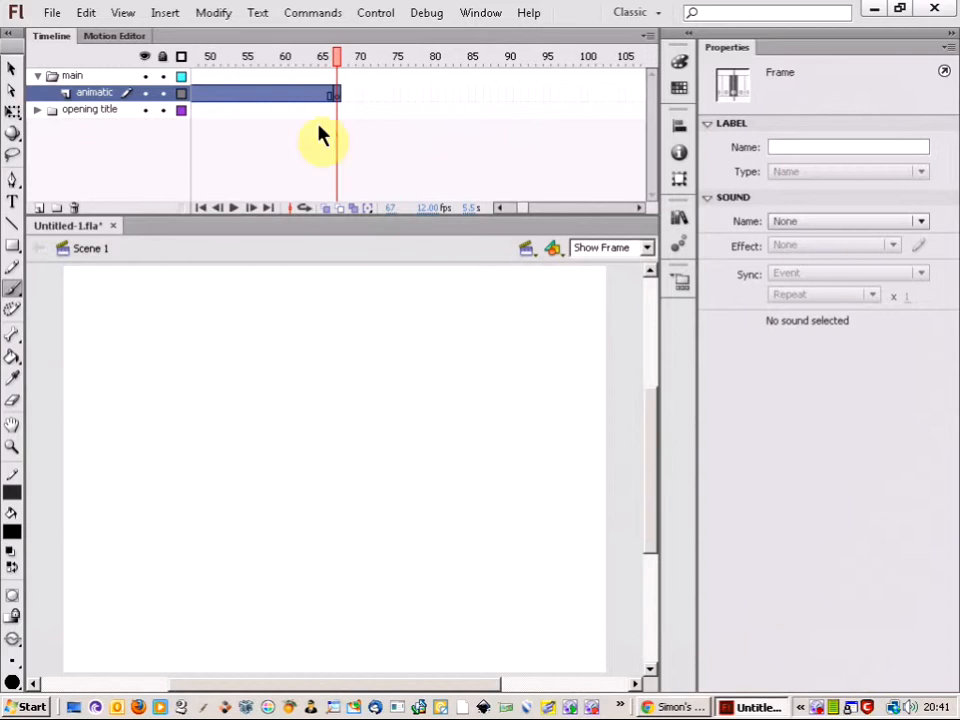
mouse_move(45, 405)
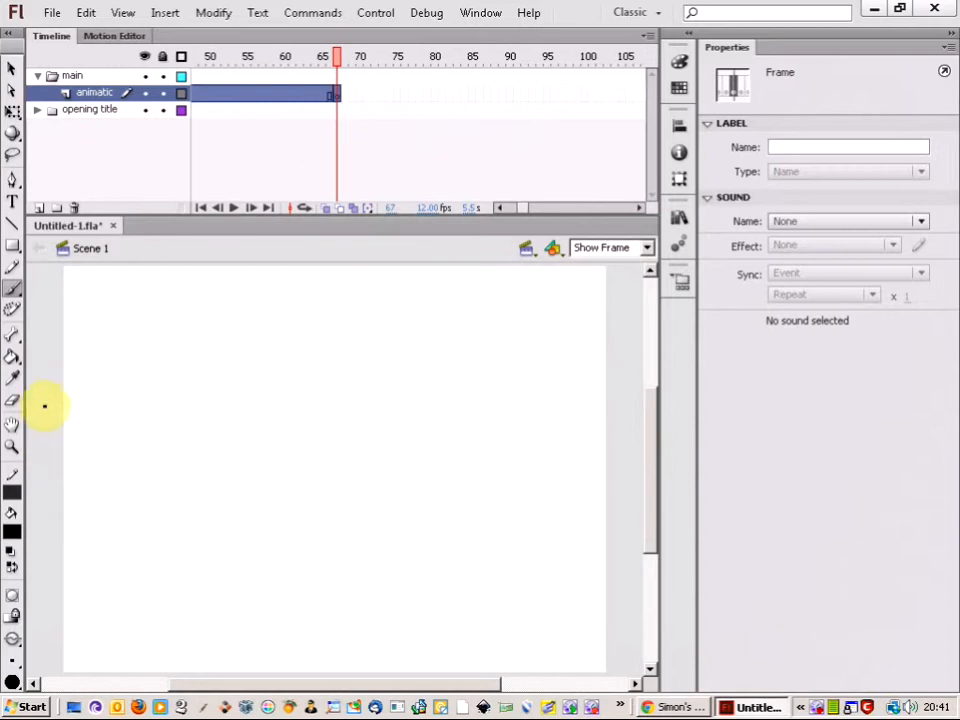
mouse_move(150, 485)
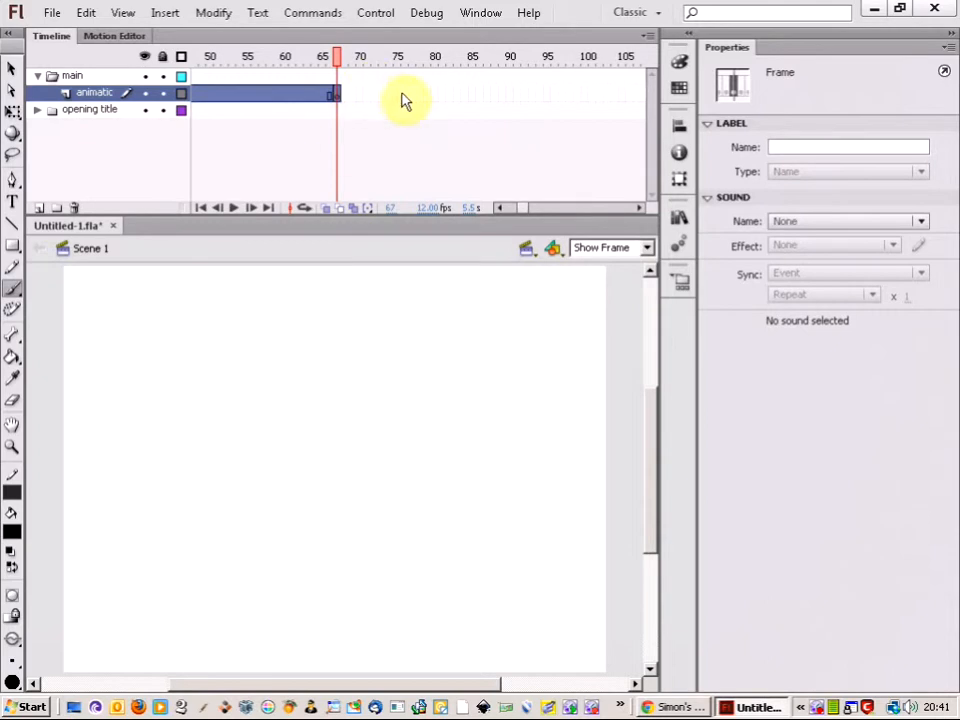
mouse_move(433, 125)
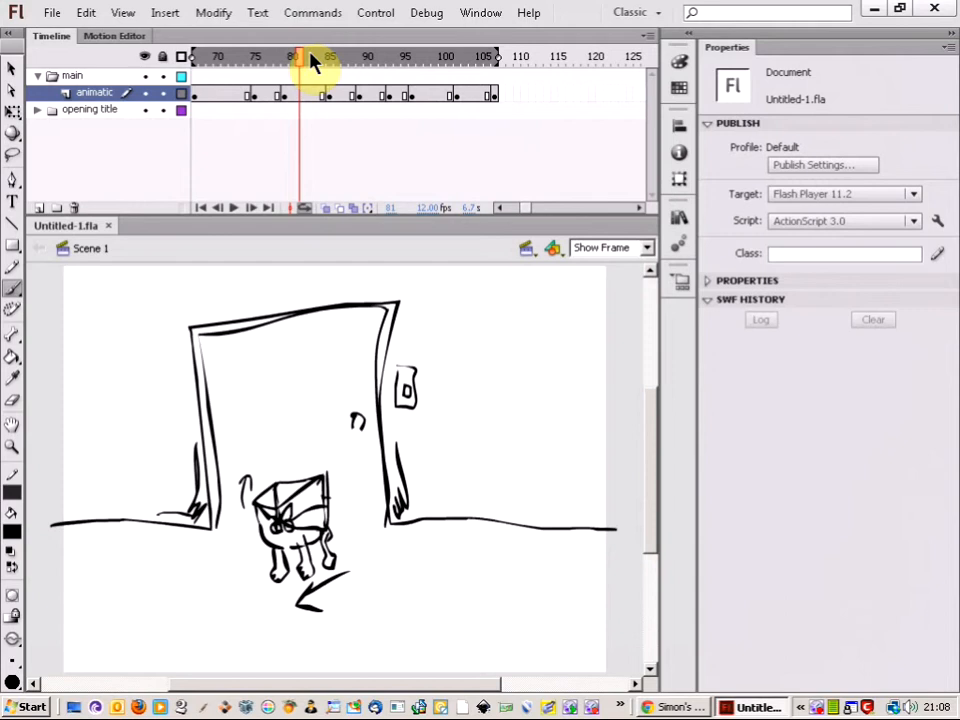
Scrub the playhead through the cat-walking frames to where the running person appears
left_click_drag(298, 56, 328, 56)
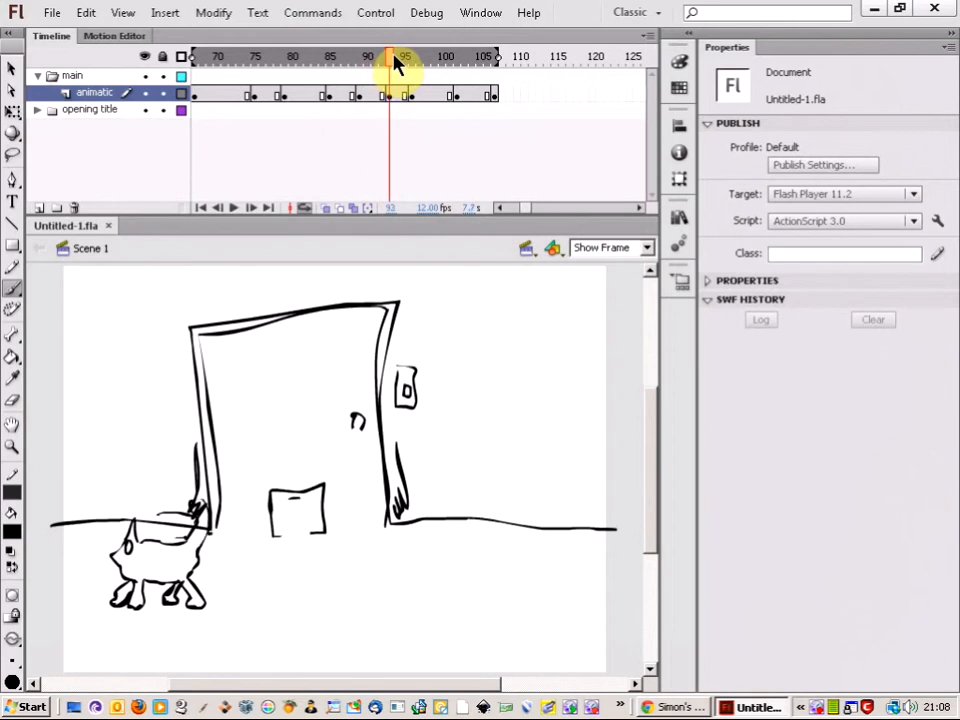
left_click(410, 56)
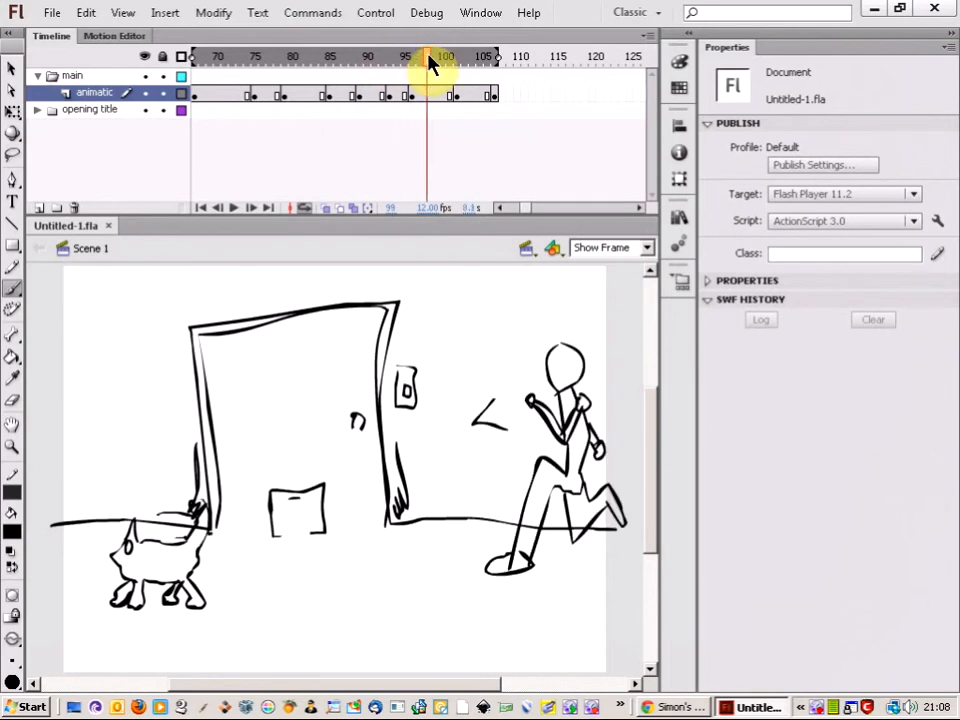
left_click(457, 56)
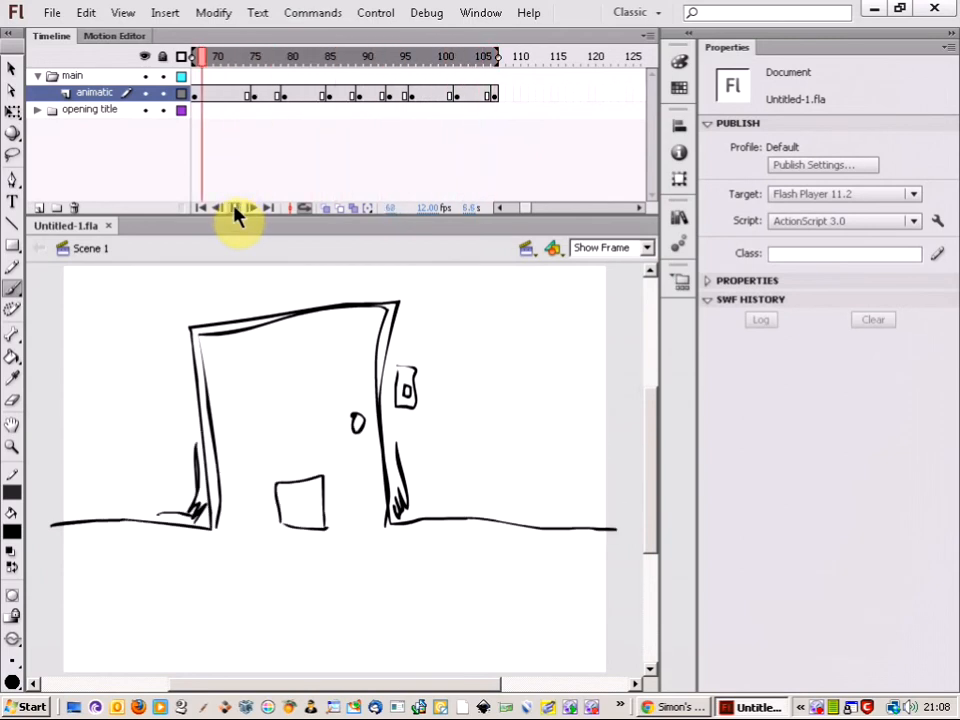
left_click(233, 207)
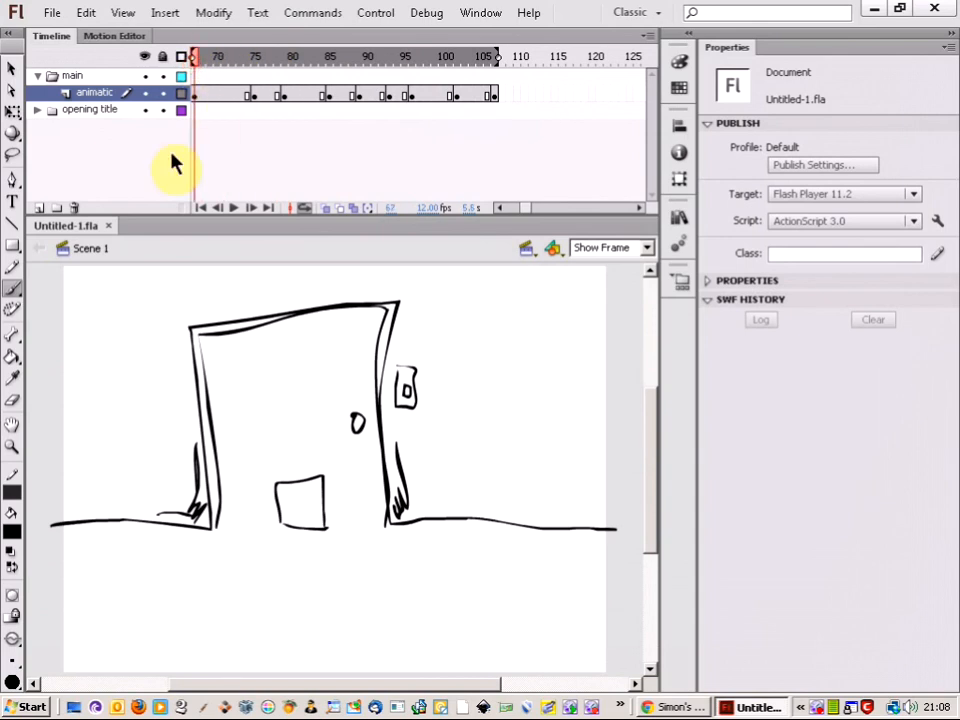
mouse_move(58, 178)
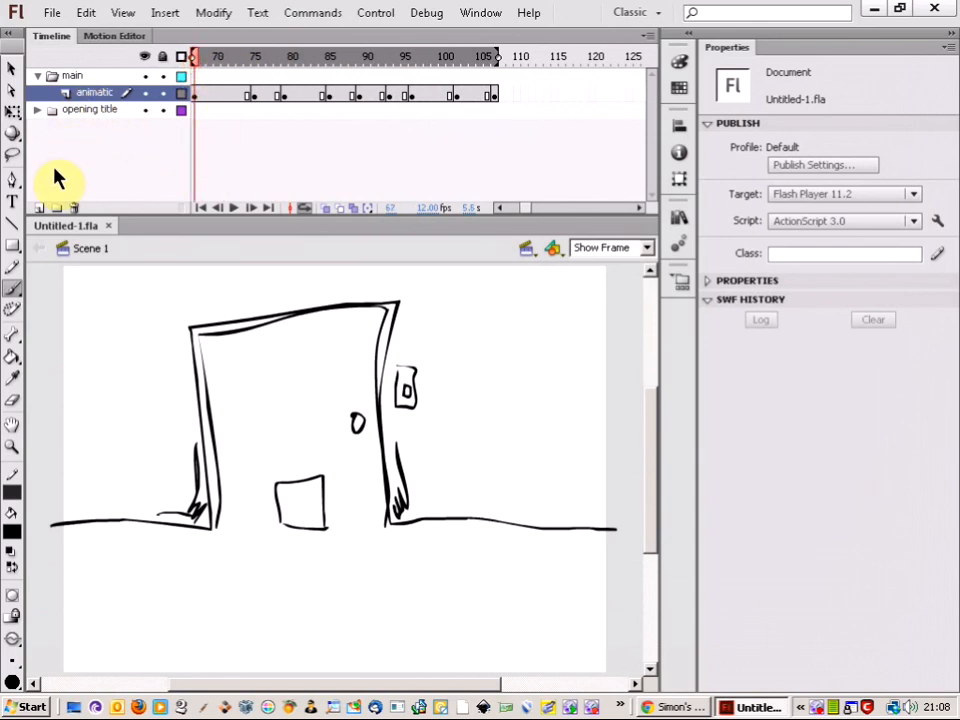